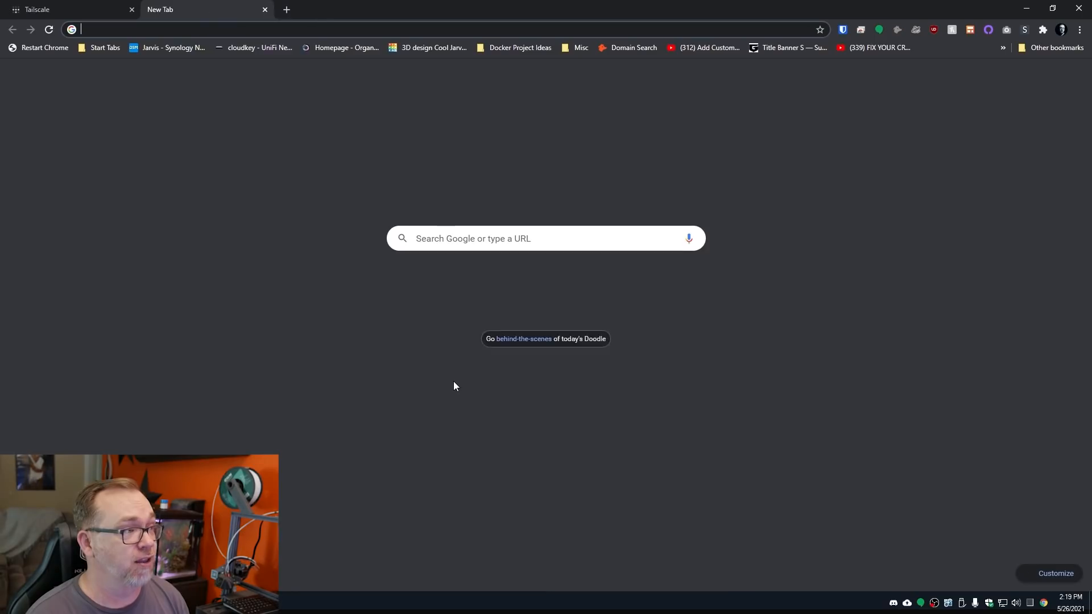
Log into TinyPilot at 100.111.127.58/login with username dbtech.
text(100.111.127.58/login)
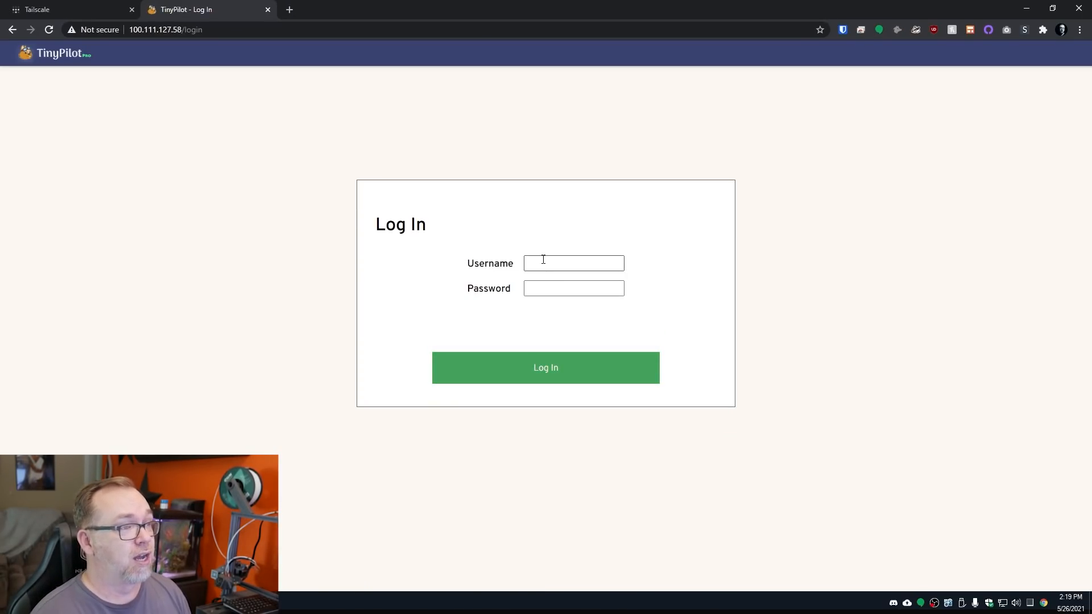
text(dbtech)
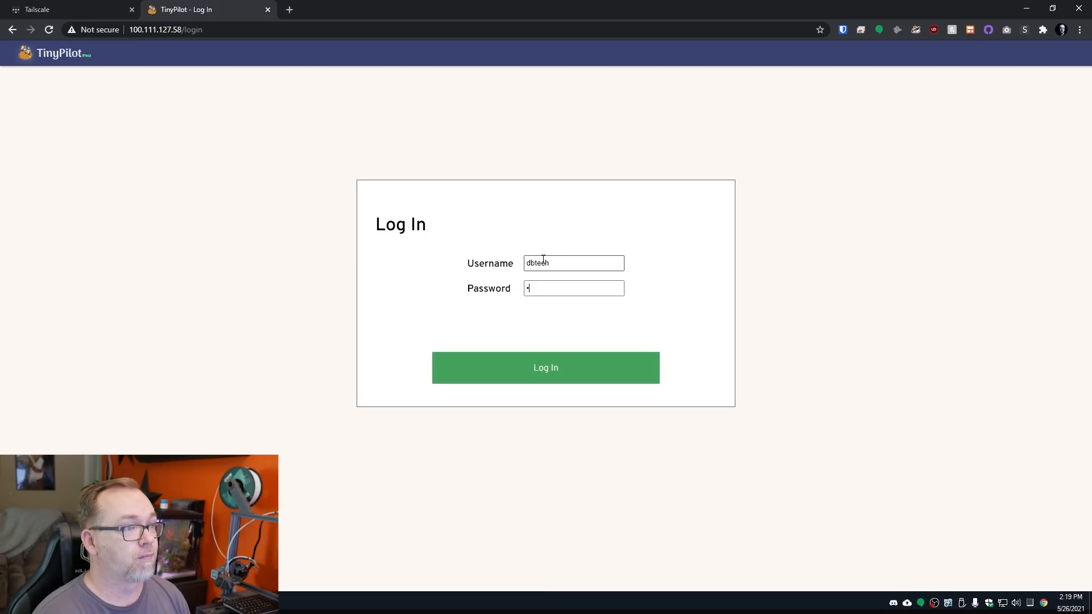
click(545, 366)
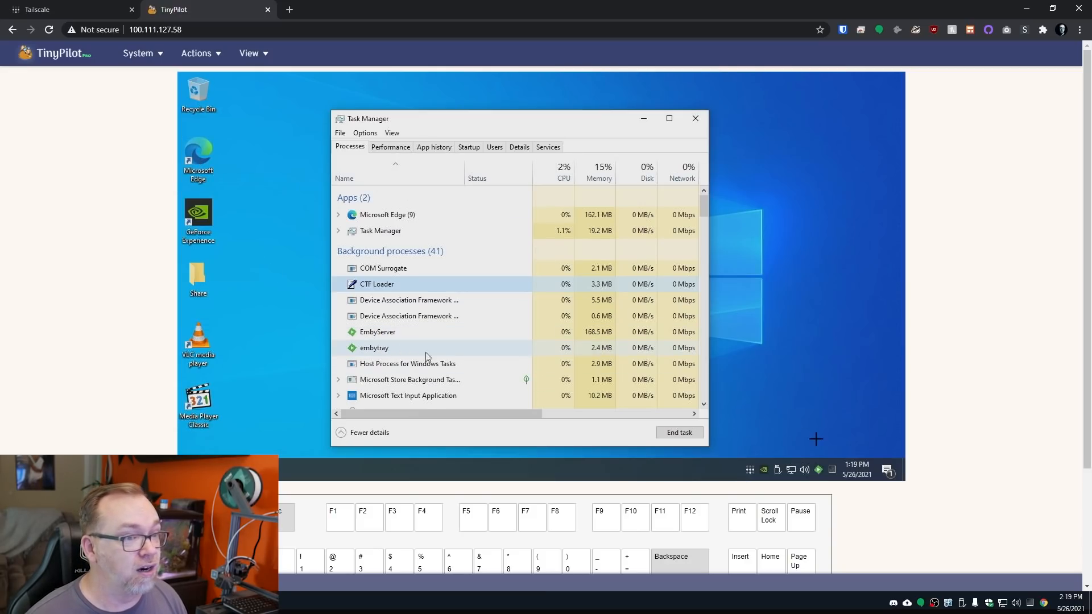
mouse_move(747, 473)
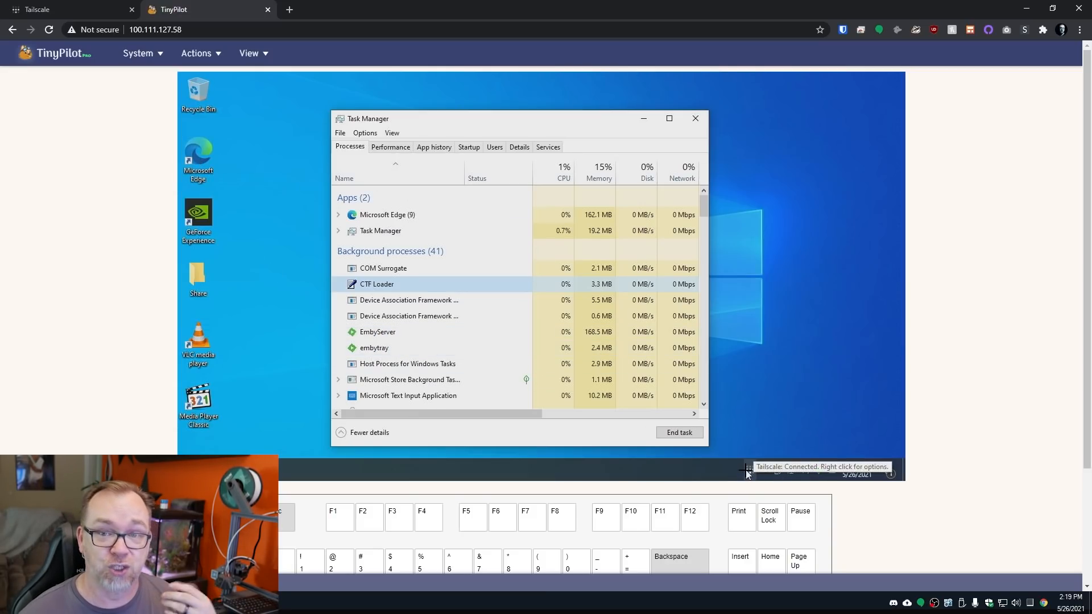
Switch back to the Tailscale machines list tab.
click(63, 9)
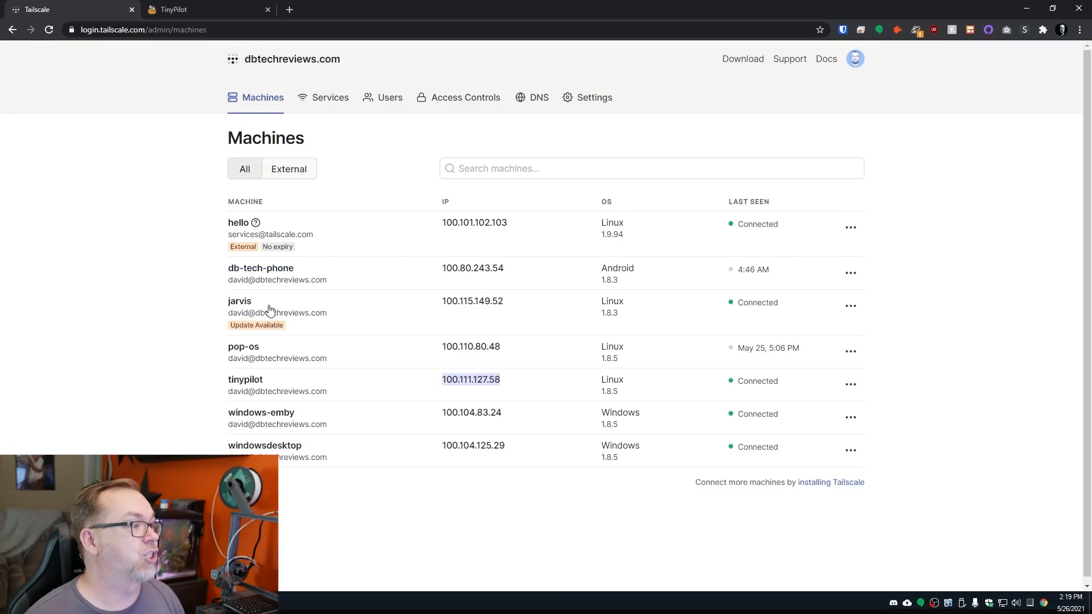
Load Emby in a new tab at the windows-emby Tailscale IP on port 8096.
click(355, 9)
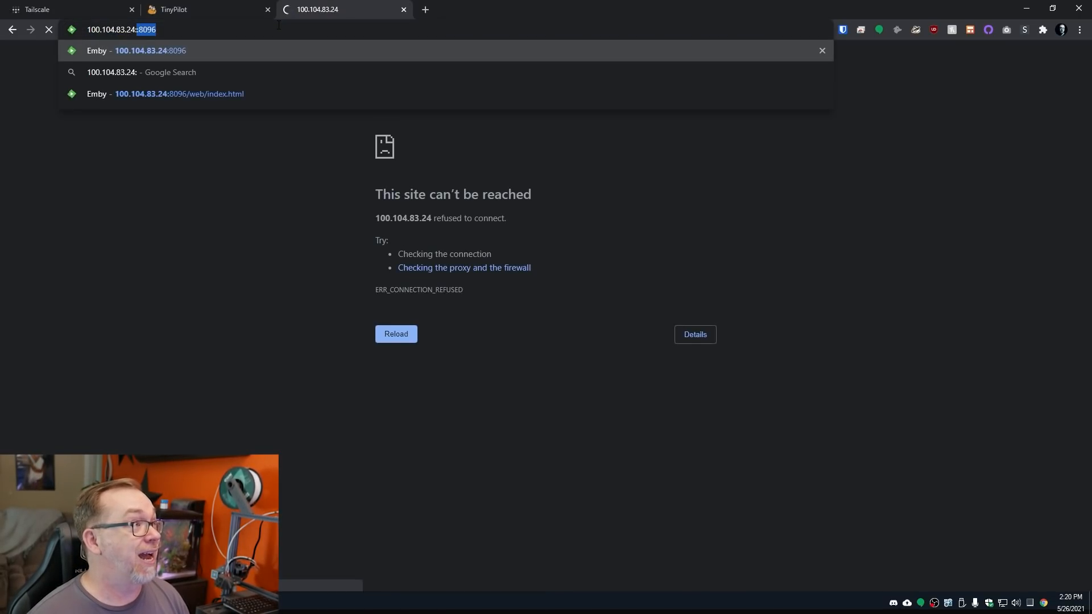
click(178, 93)
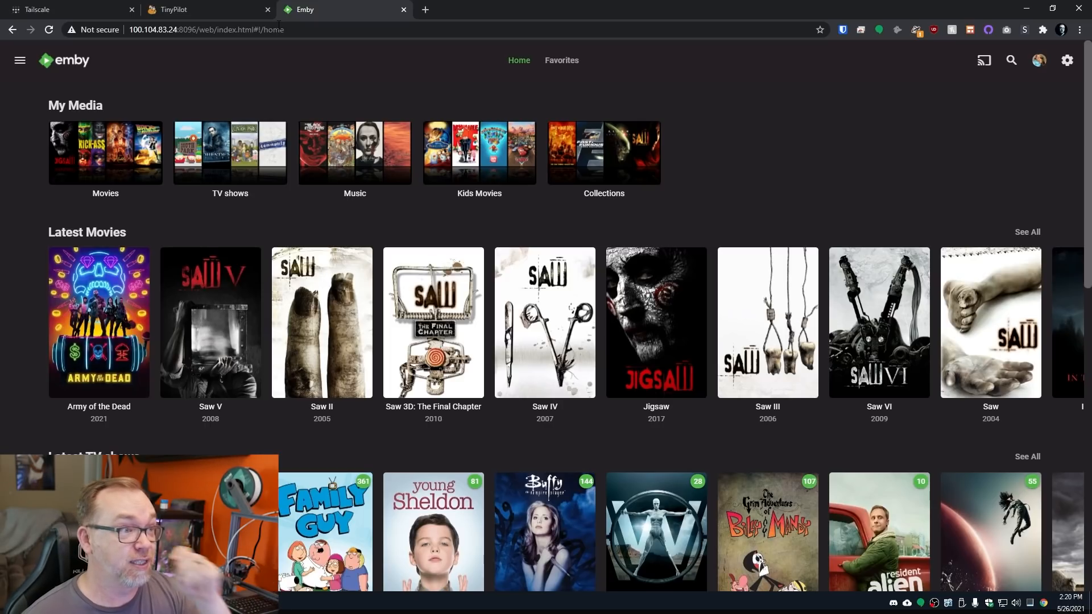
mouse_move(545, 322)
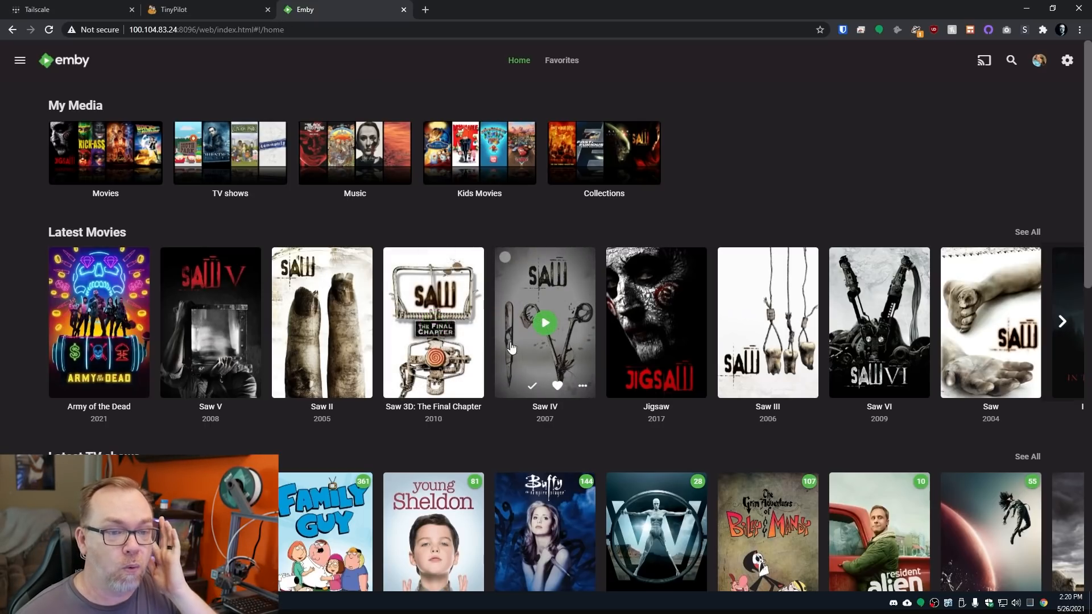